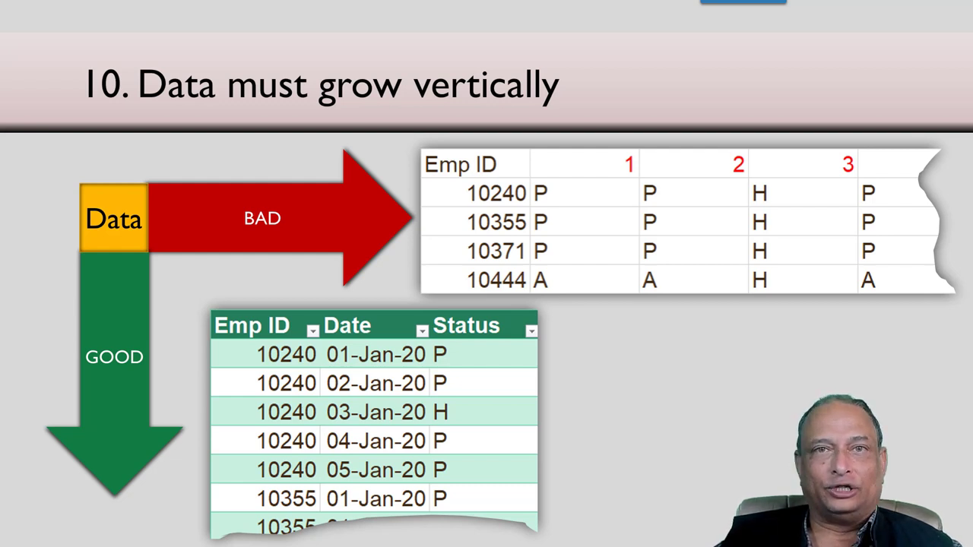
Advance past the 'Data must grow vertically' slide to the row/column headings slide
key(Right)
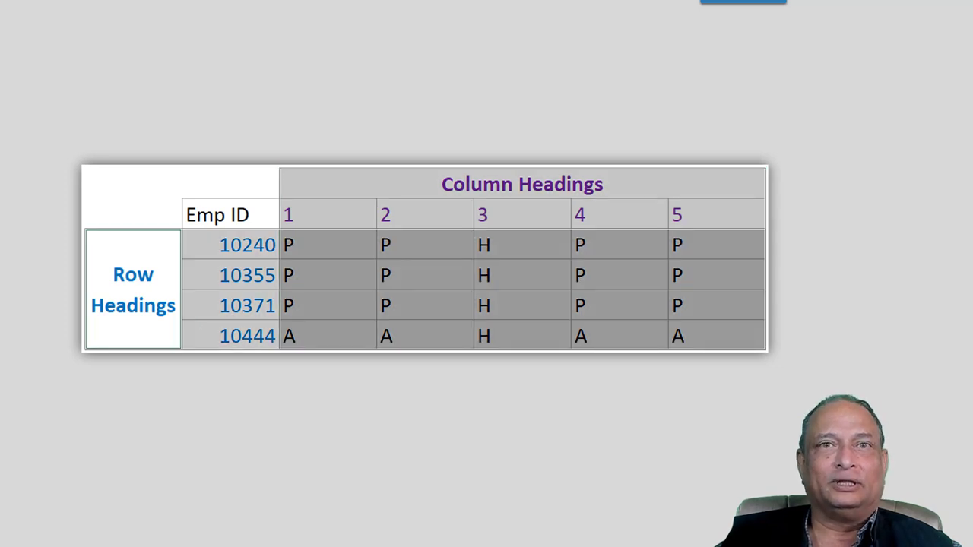
key(Right)
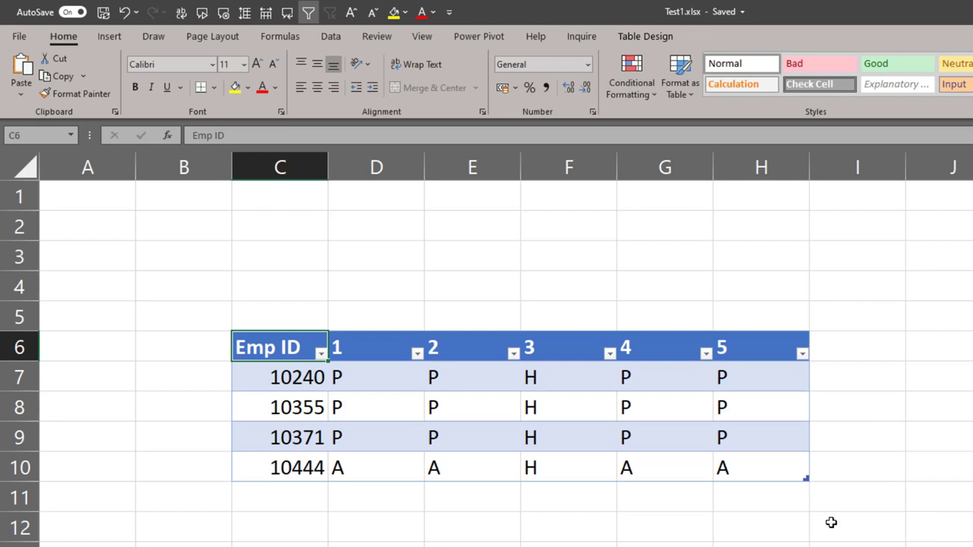
mouse_move(821, 516)
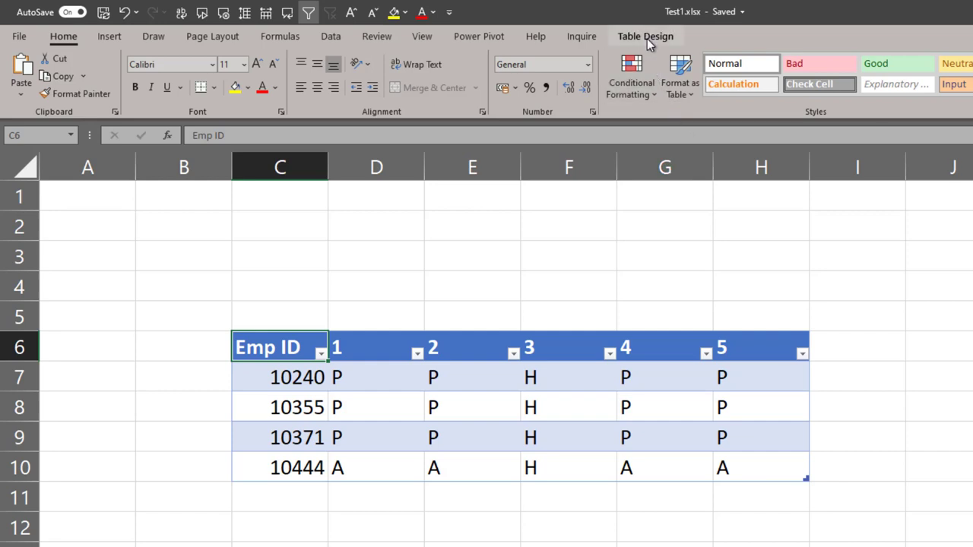
click(644, 36)
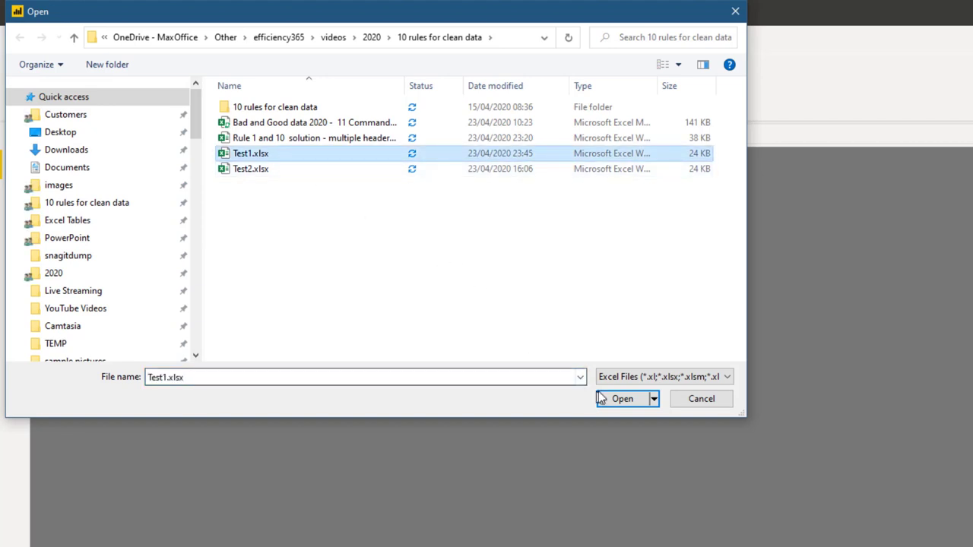
Load the Problem1 table from Test1.xlsx into the Power Query Editor
click(621, 398)
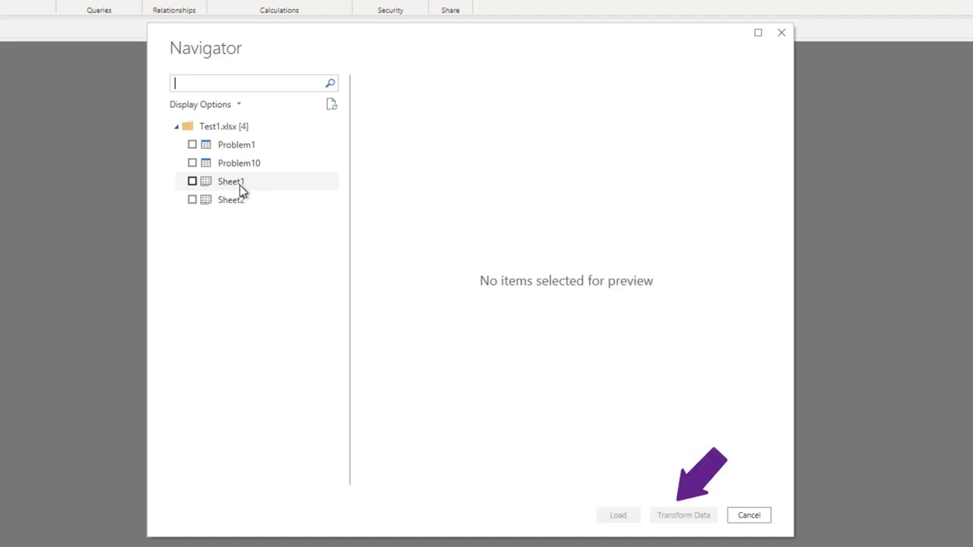
click(682, 515)
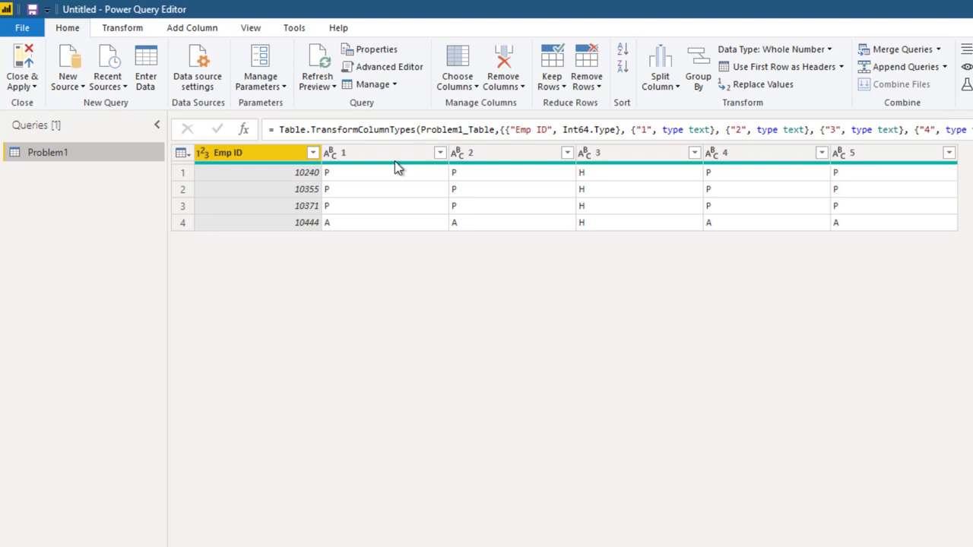
Unpivot Problem1's day columns 1 through 5 with Unpivot Columns
click(384, 152)
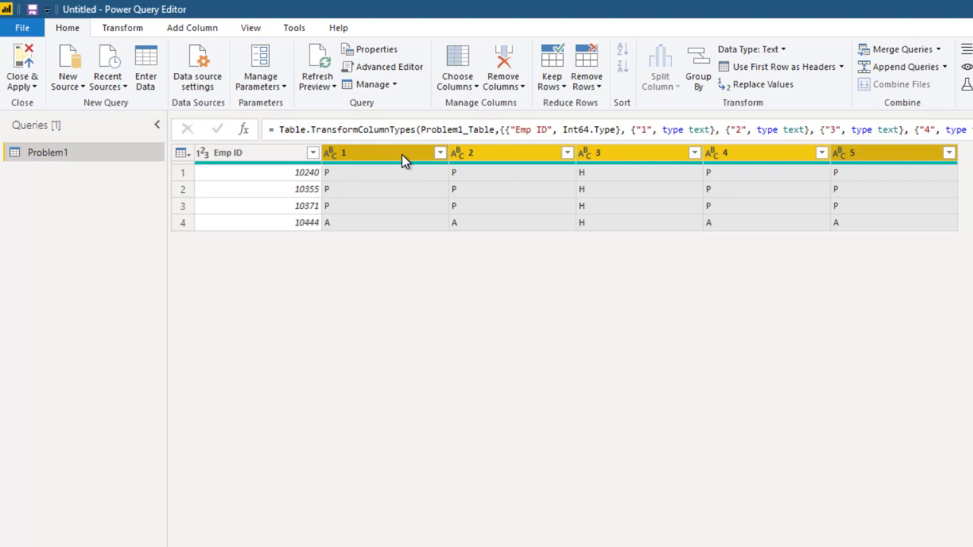
right_click(384, 152)
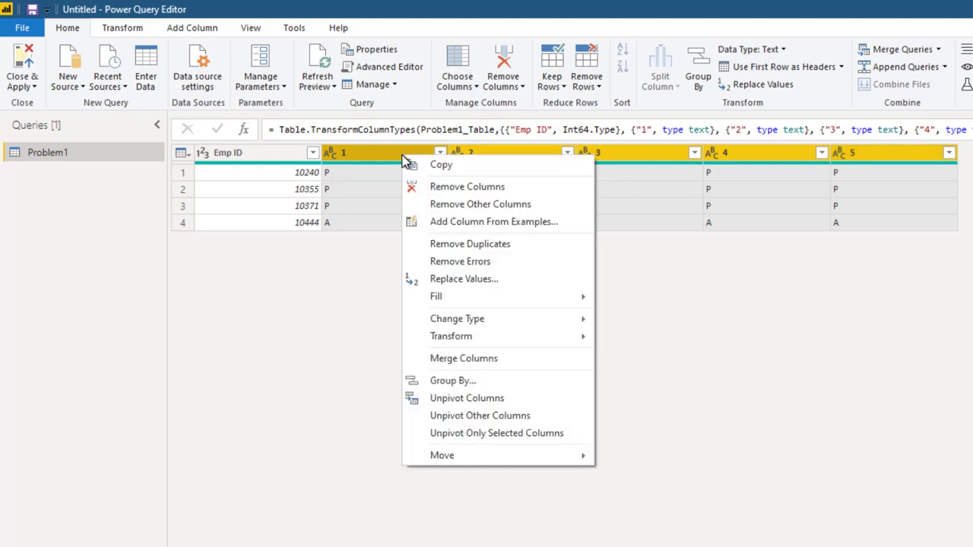
mouse_move(554, 402)
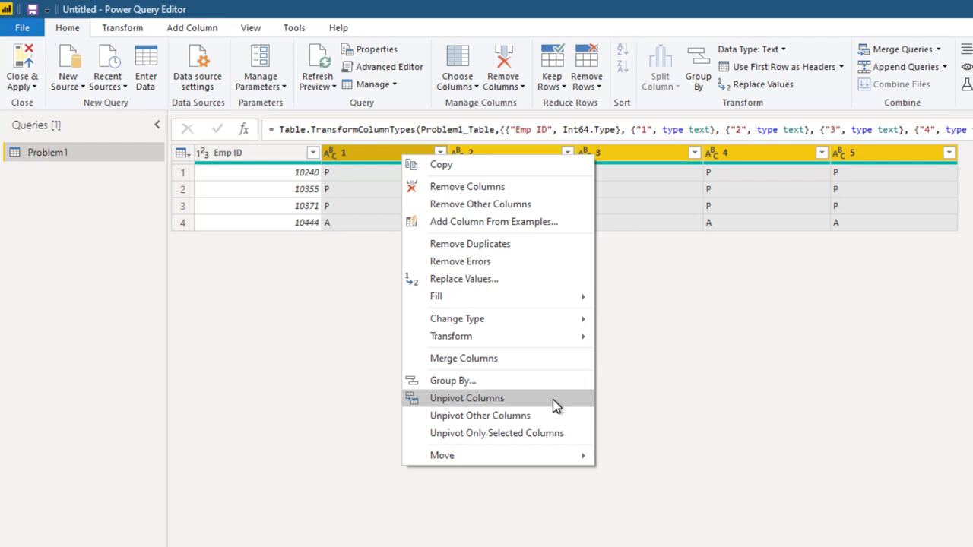
click(466, 397)
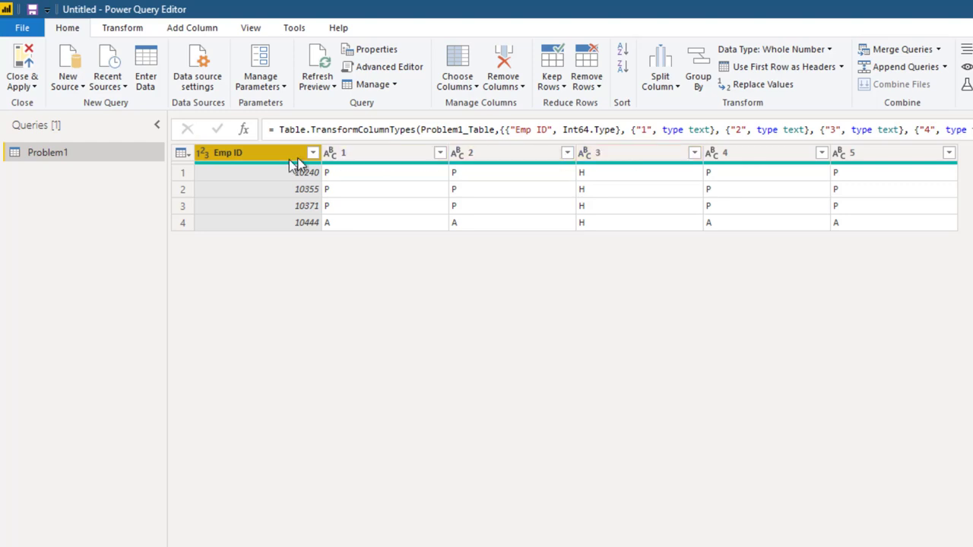
mouse_move(262, 161)
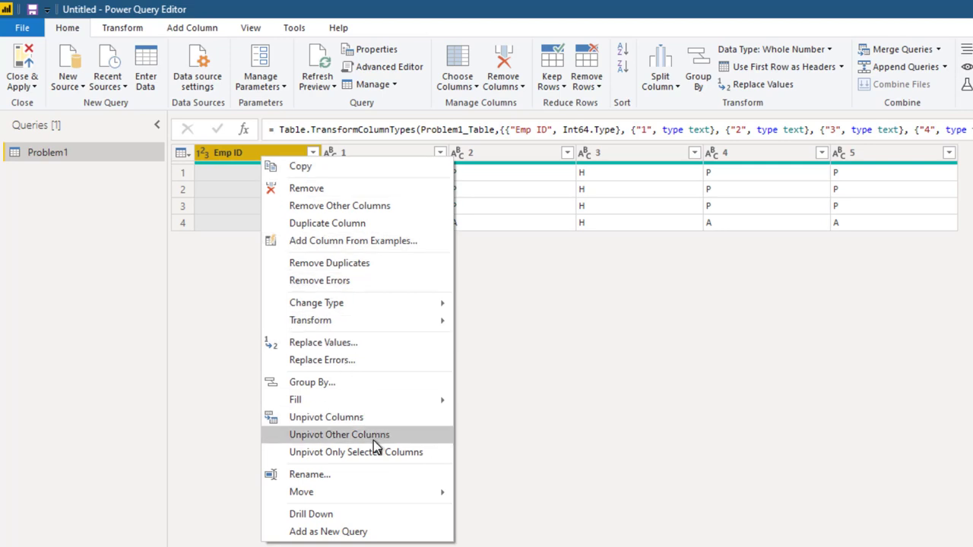
Unpivot Other Columns on Emp ID, producing 20 Attribute/Value rows
click(339, 434)
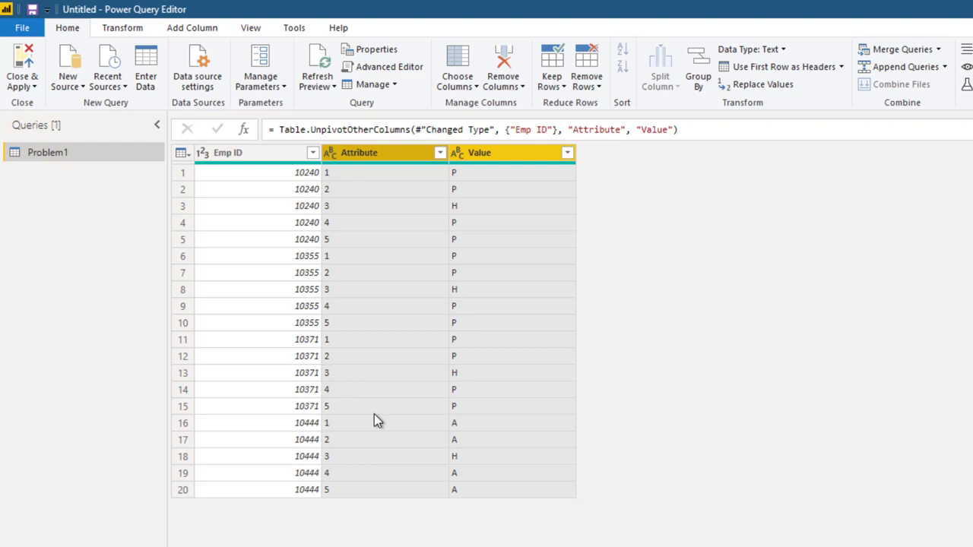
Make Emp ID text and Attribute a whole number named Date, and rename Value to Status
click(228, 152)
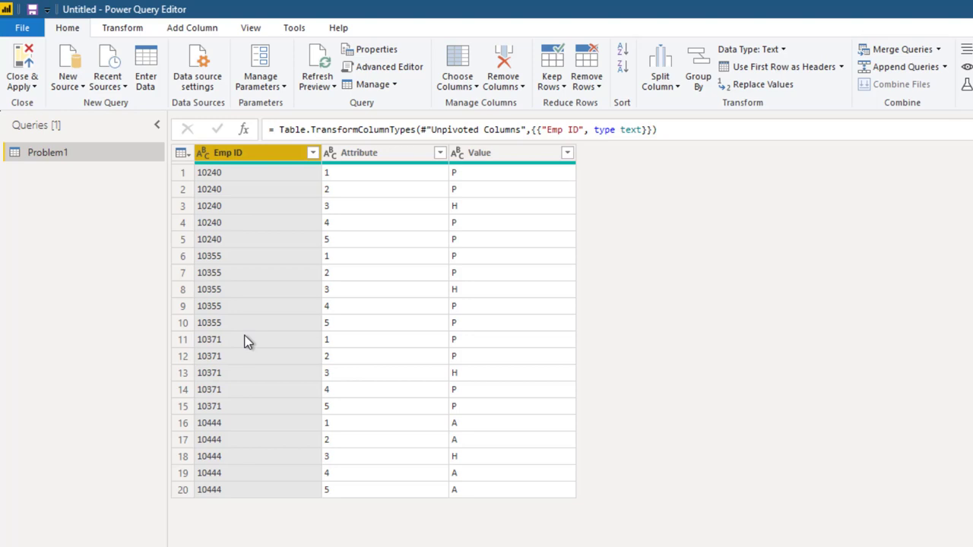
click(359, 152)
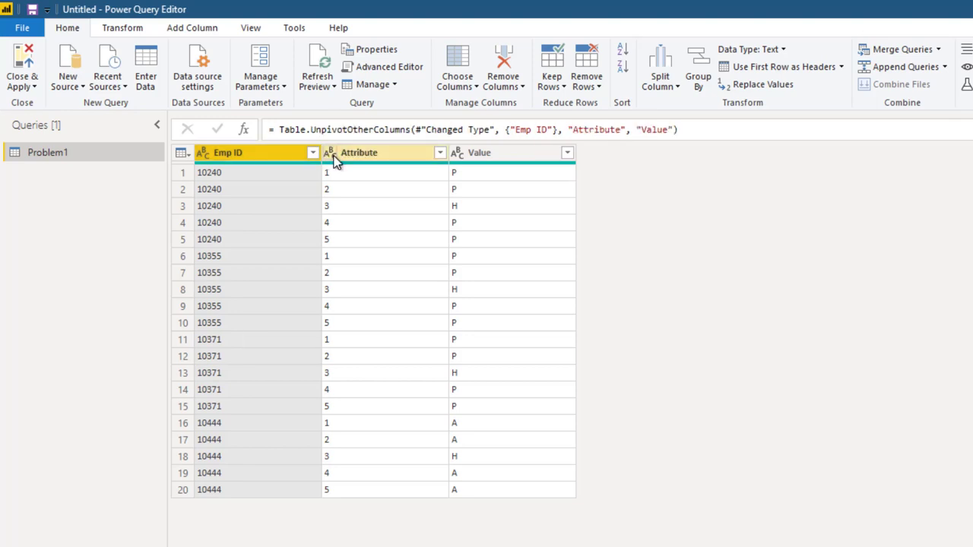
click(380, 152)
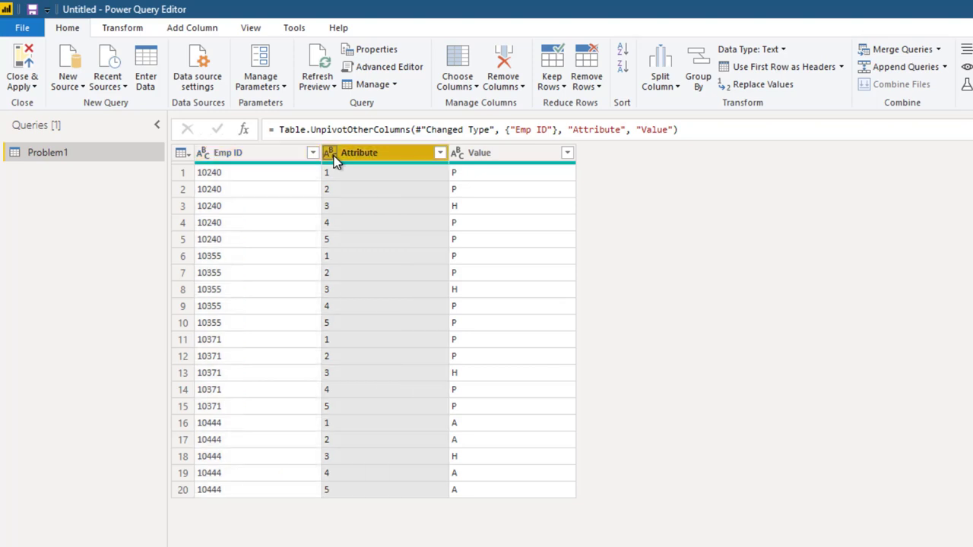
click(328, 152)
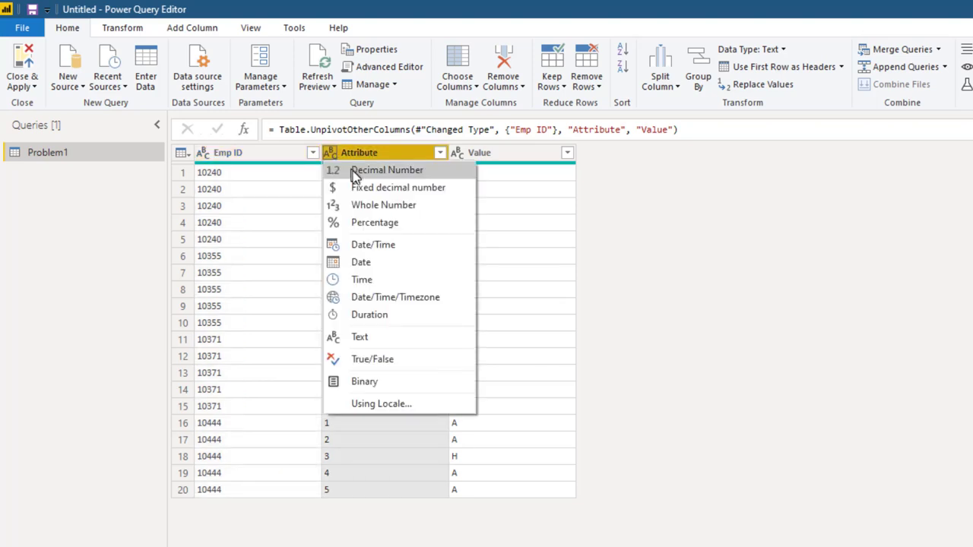
click(383, 205)
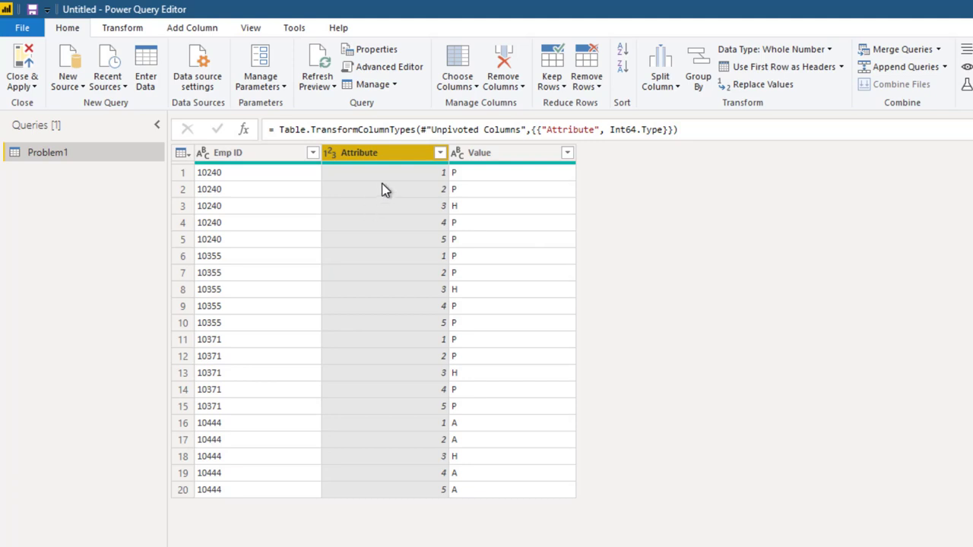
mouse_move(386, 170)
text(Status)
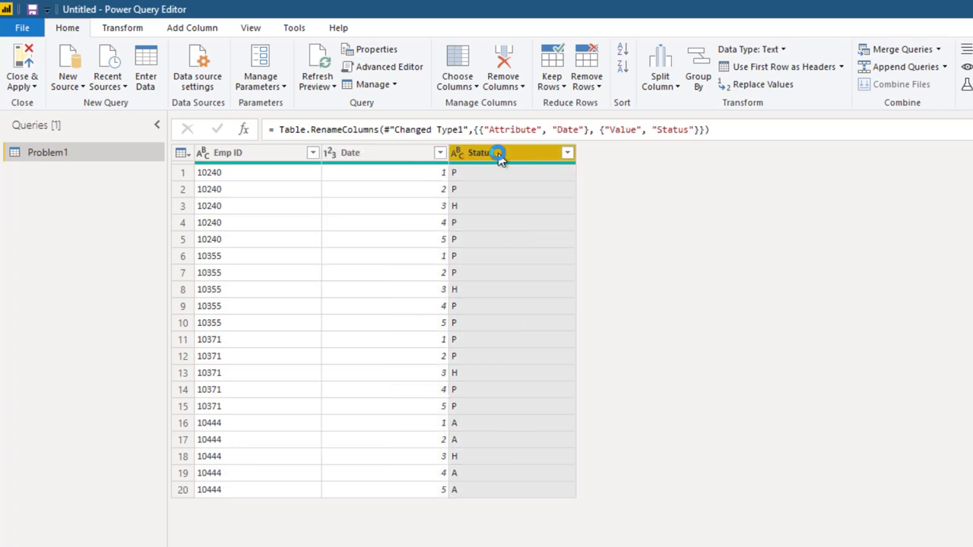
click(380, 153)
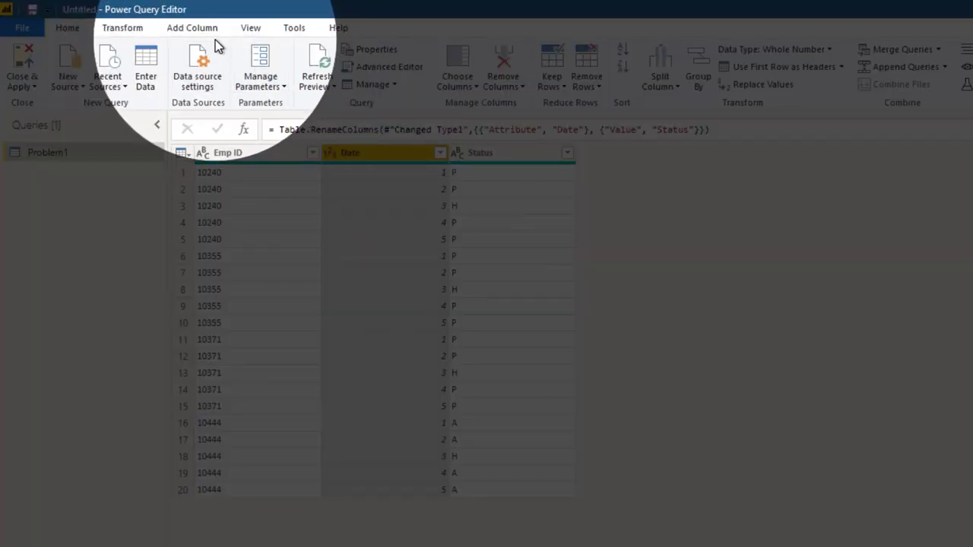
Add a custom Actual Date column from the day numbers, typed as date
click(191, 27)
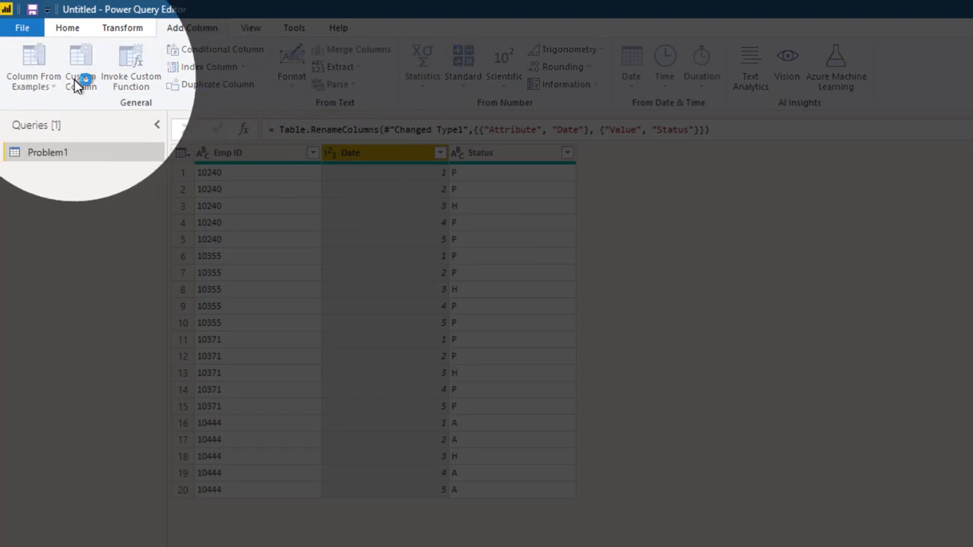
click(80, 67)
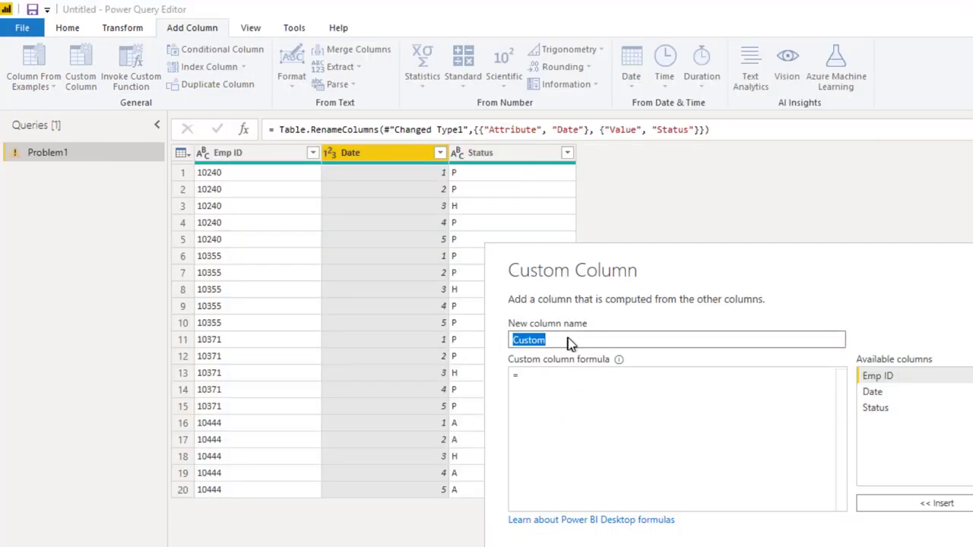
mouse_move(620, 348)
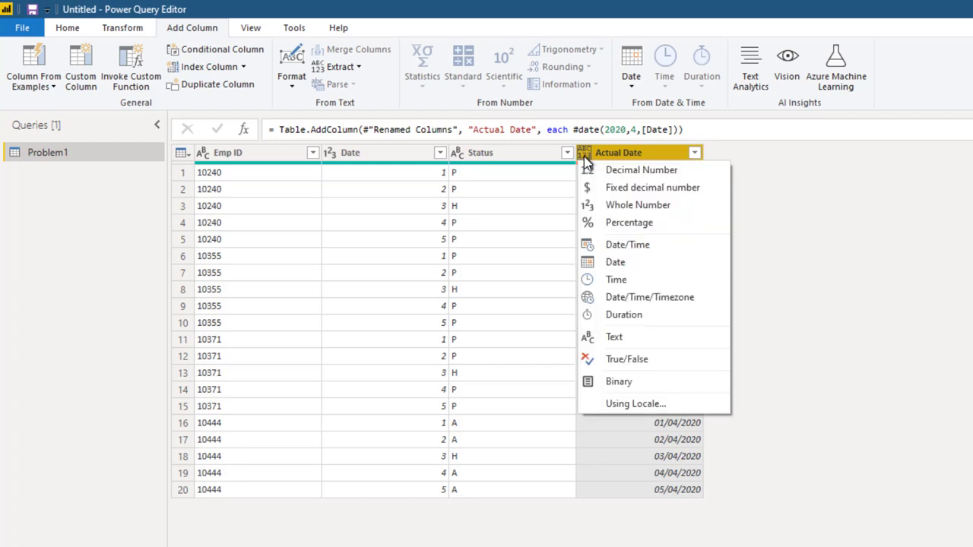
click(614, 262)
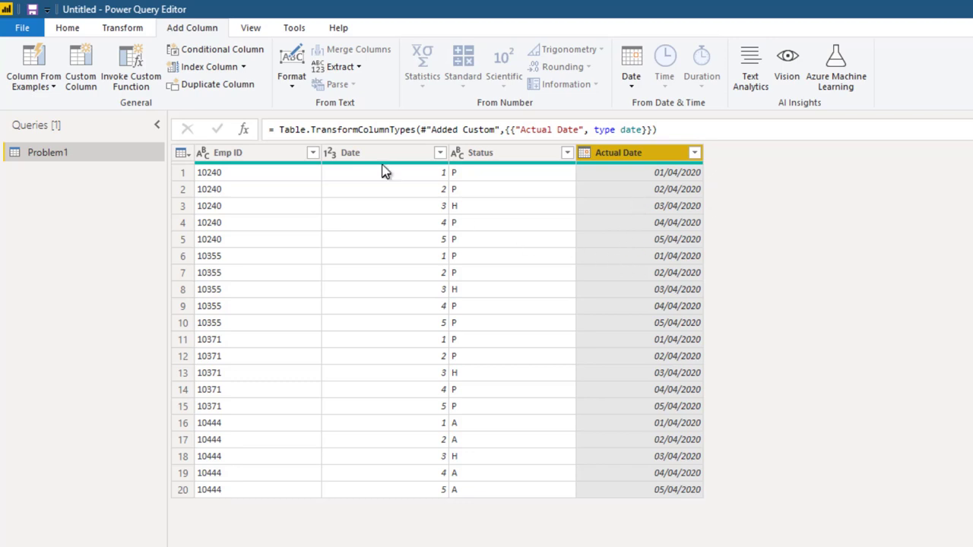
Remove the old Date column and rename Actual Date to Date
right_click(349, 152)
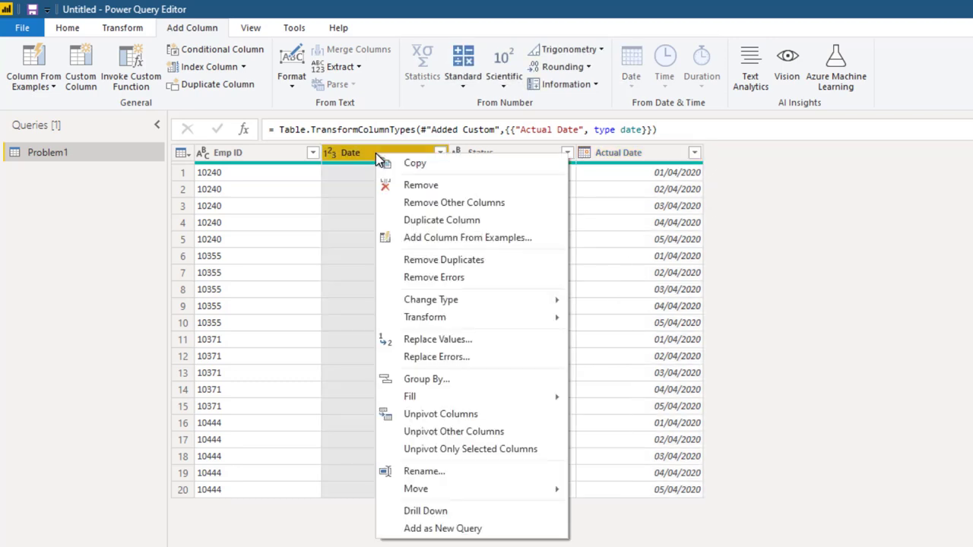
click(420, 184)
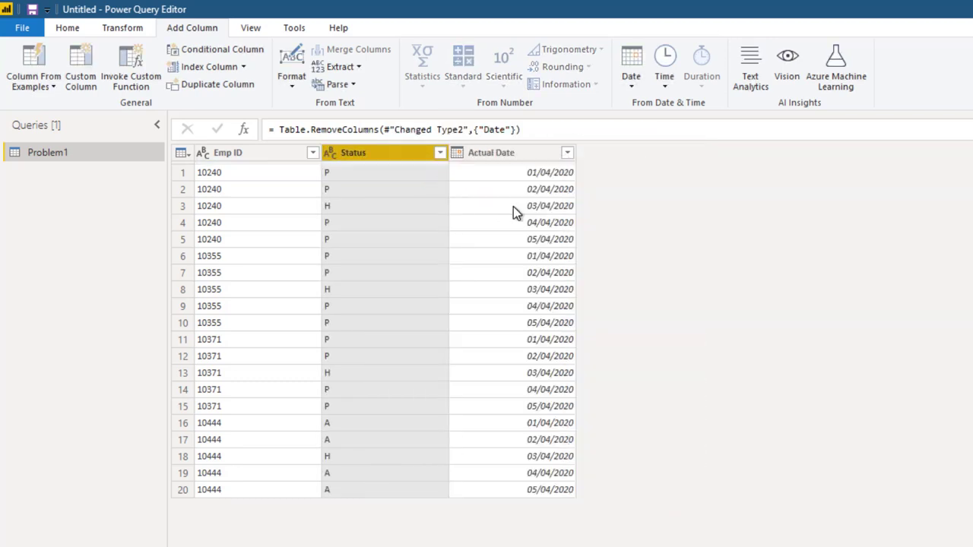
click(491, 152)
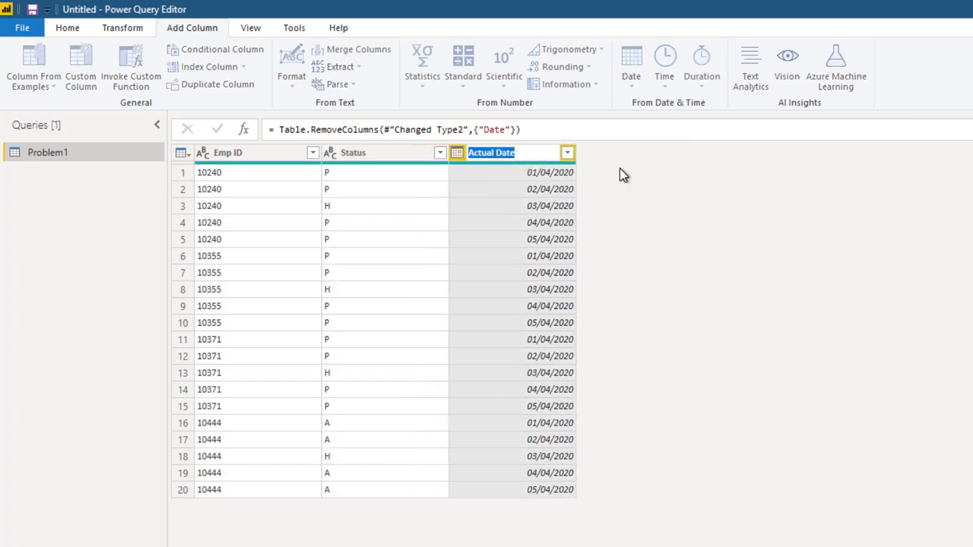
text(Date)
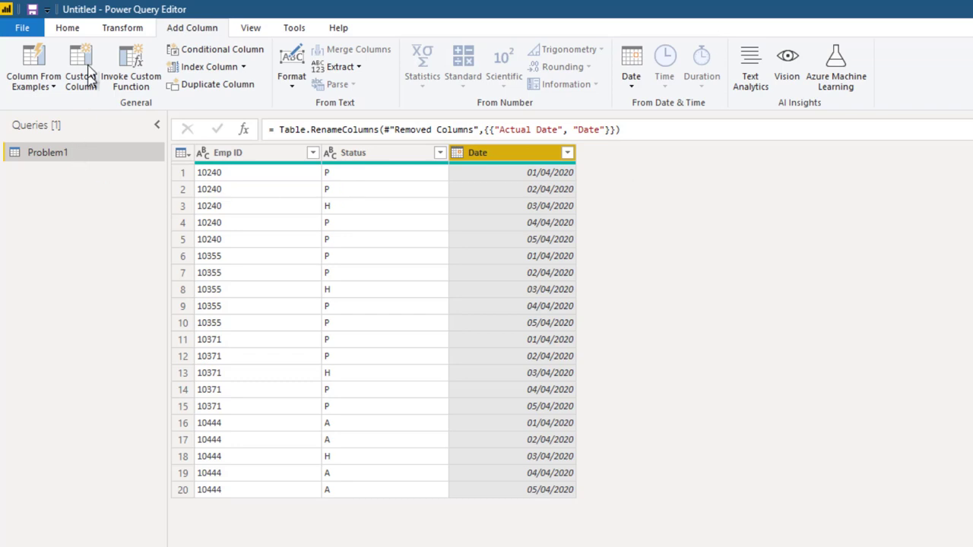
click(66, 27)
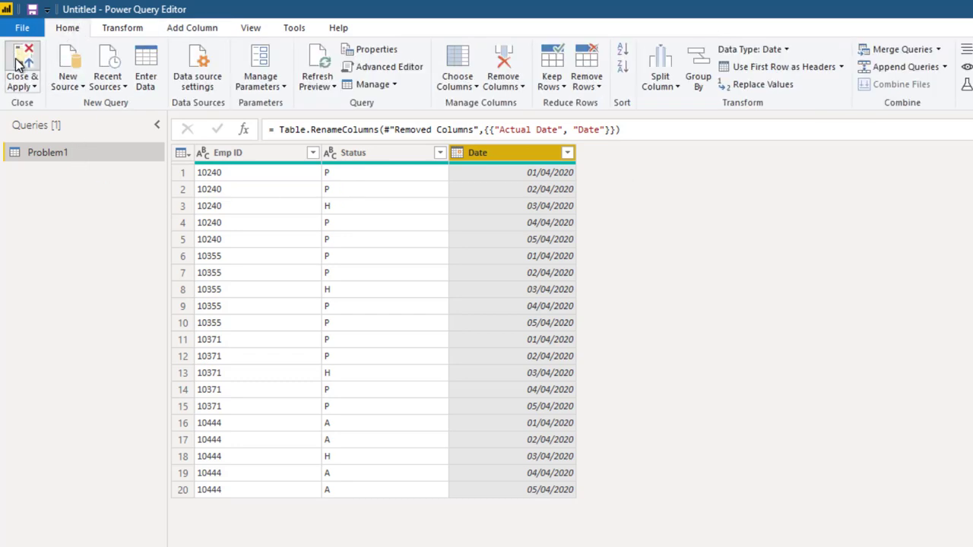
Close & Apply to load the Emp ID, Status and Date table into Data view
click(22, 67)
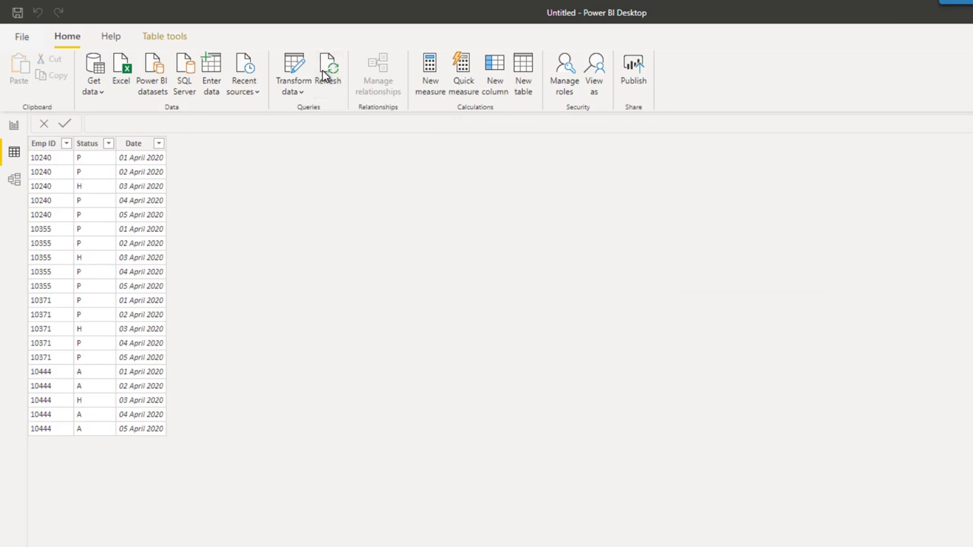
click(329, 69)
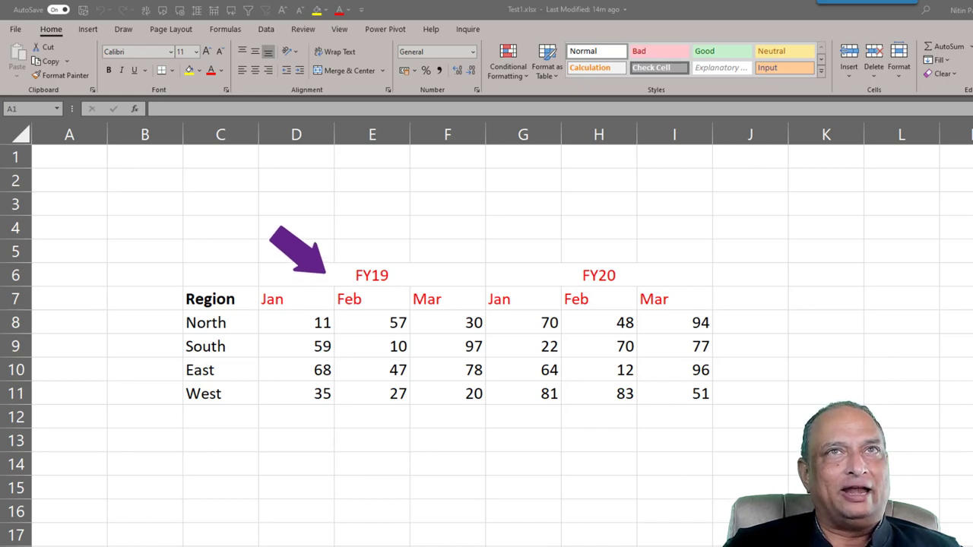
click(372, 274)
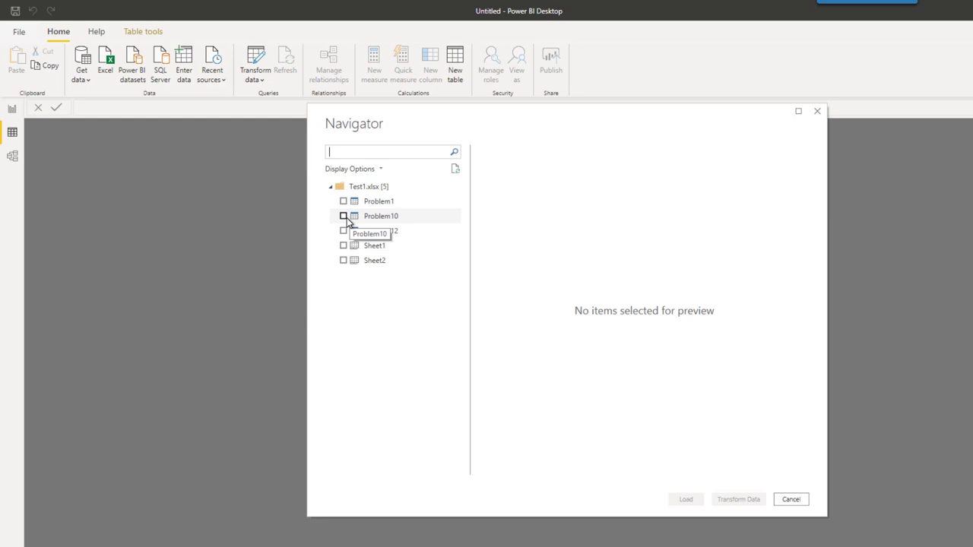
Open Problem10 in the query editor and remove 1 top row
click(343, 216)
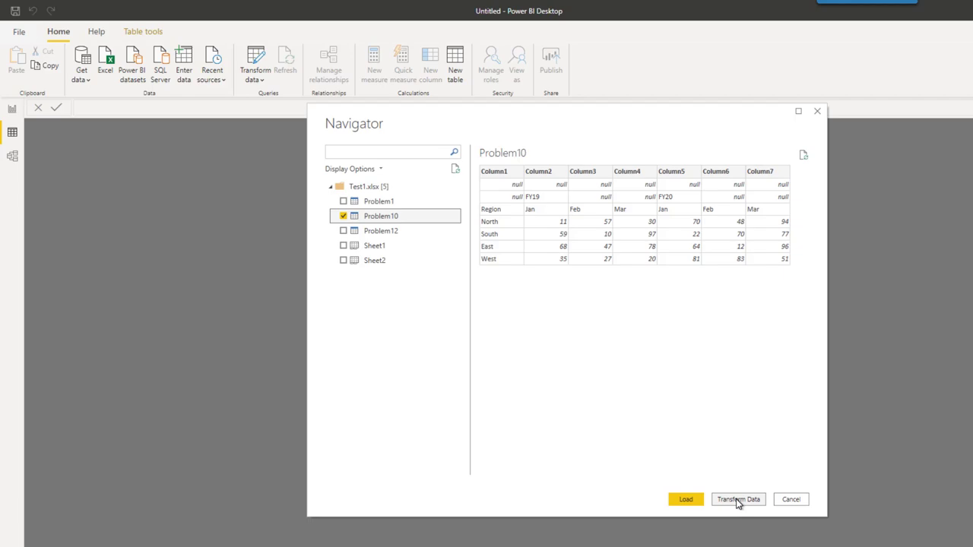
click(737, 499)
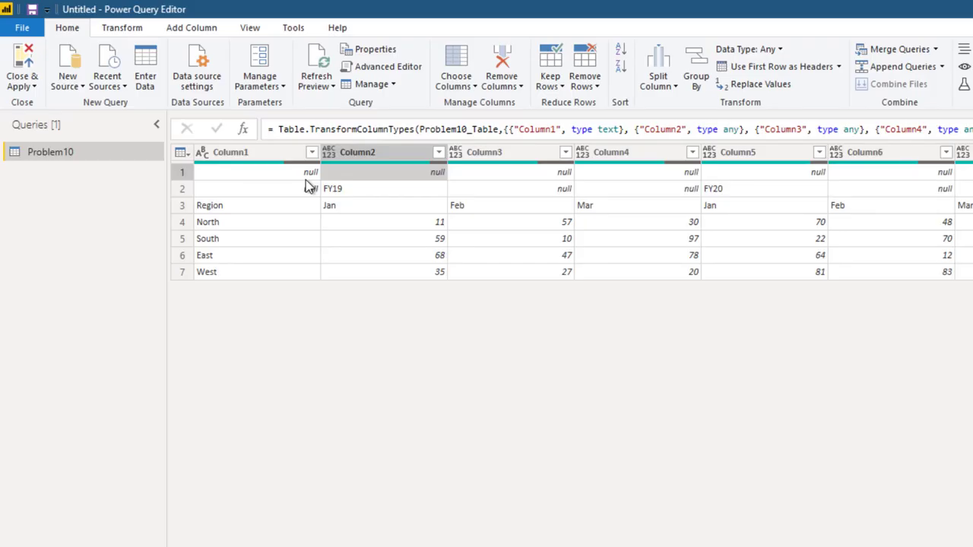
mouse_move(549, 72)
text(1)
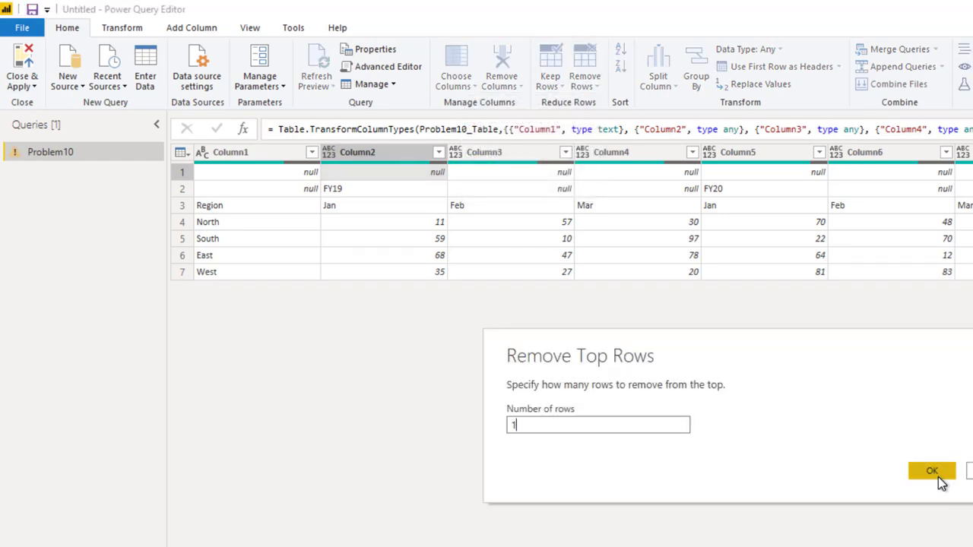
click(932, 471)
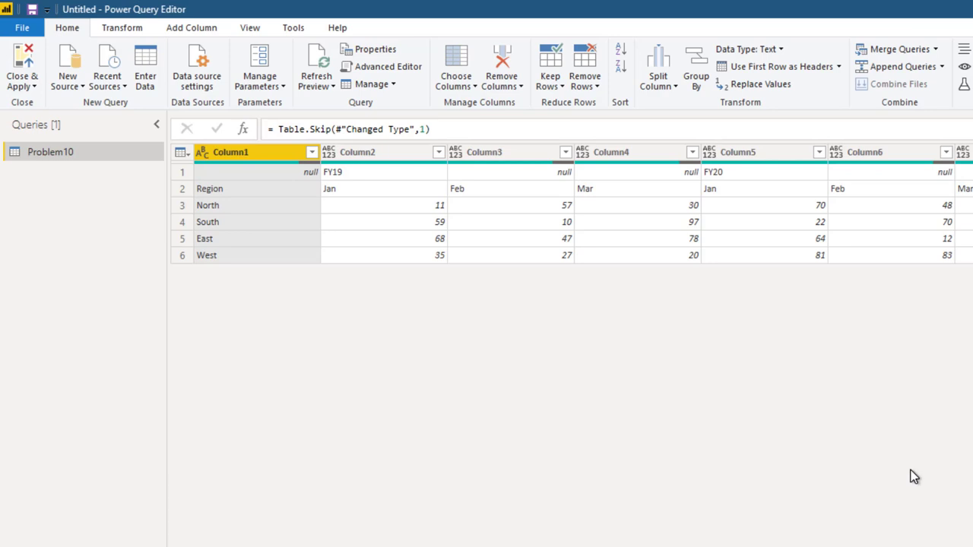
Transpose Problem10 and use the Region, North, South, East, West row as headers
click(121, 27)
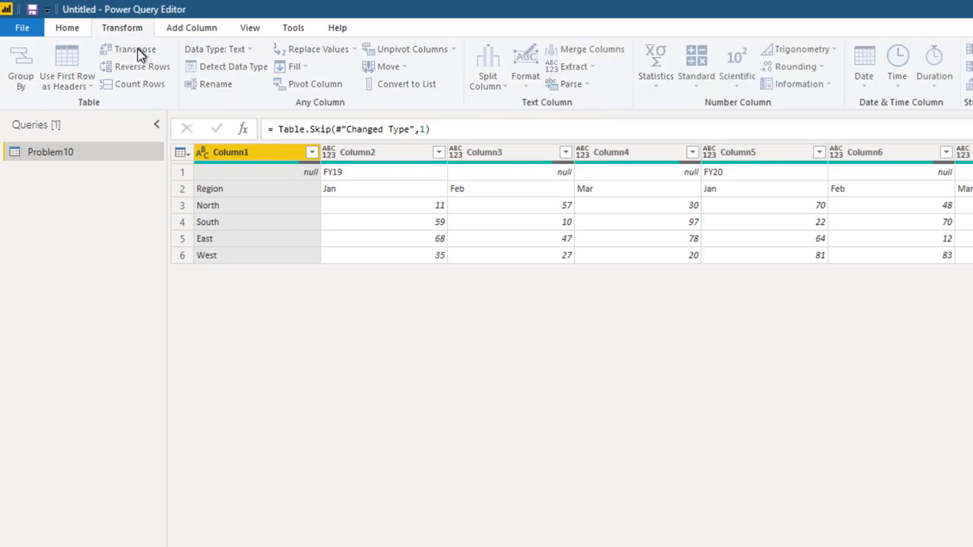
click(134, 49)
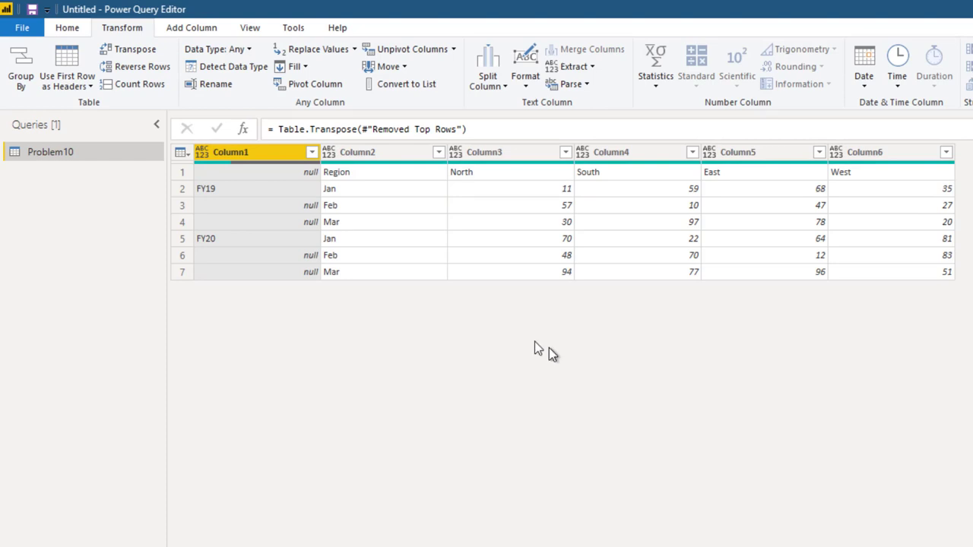
mouse_move(279, 267)
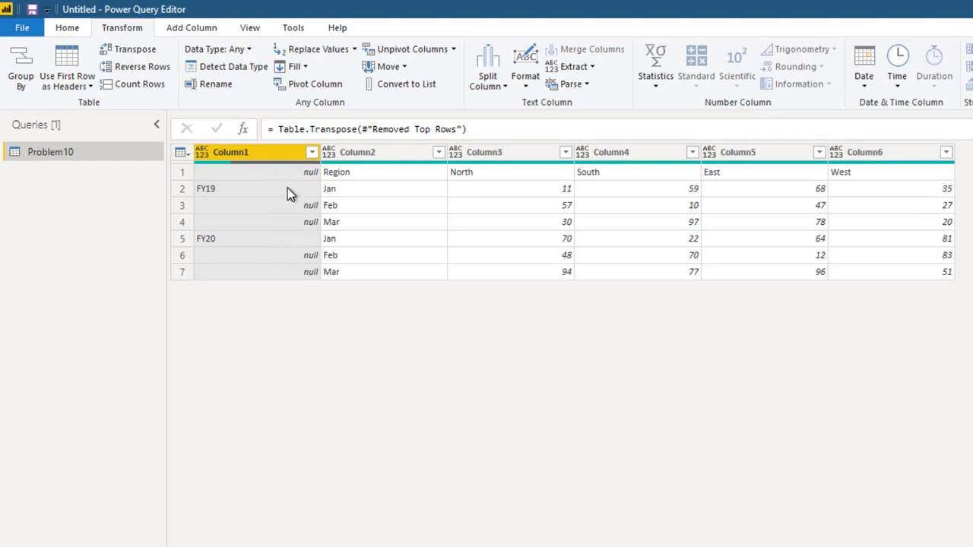
mouse_move(806, 190)
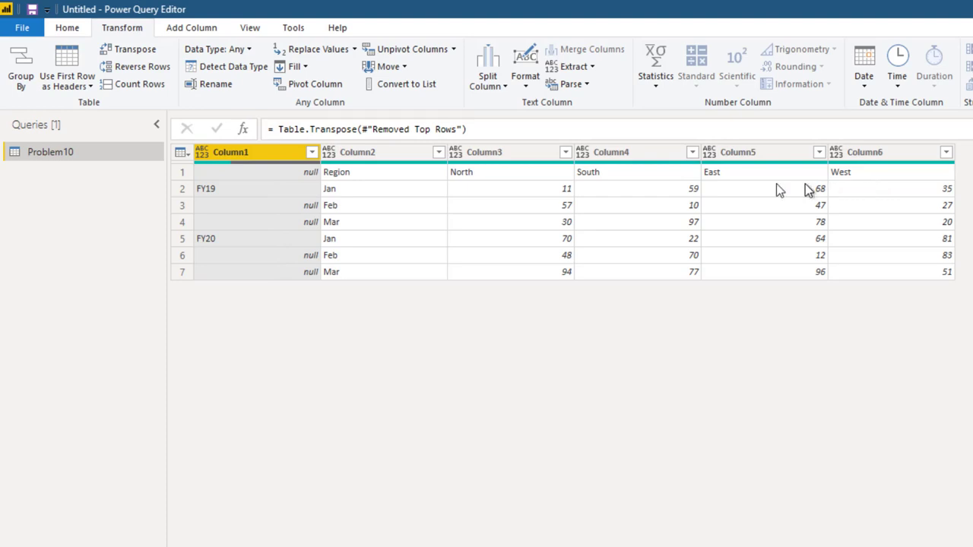
mouse_move(380, 181)
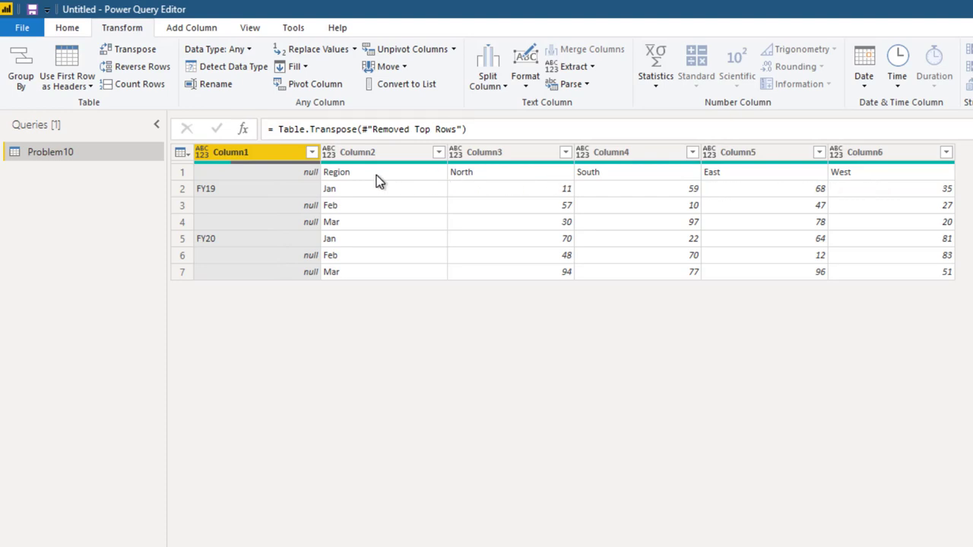
click(67, 86)
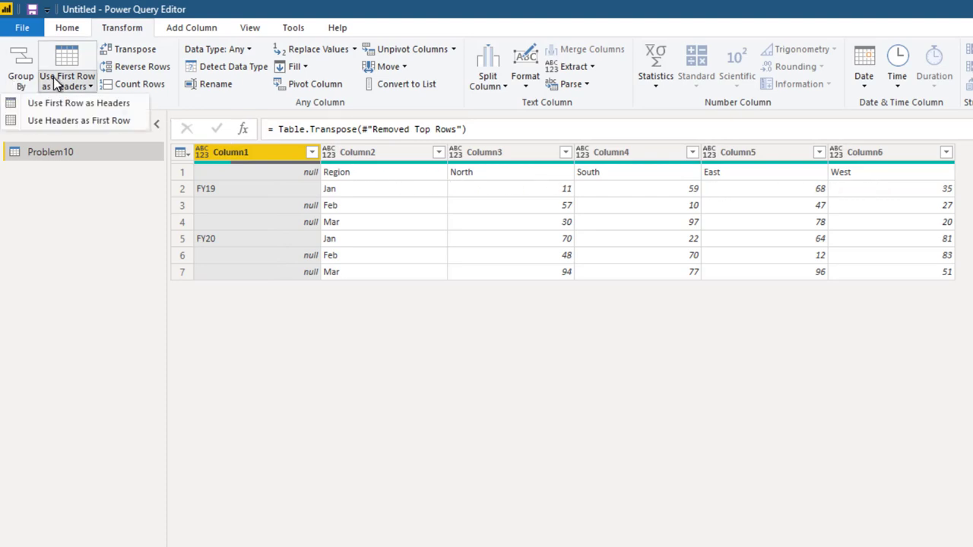
mouse_move(78, 102)
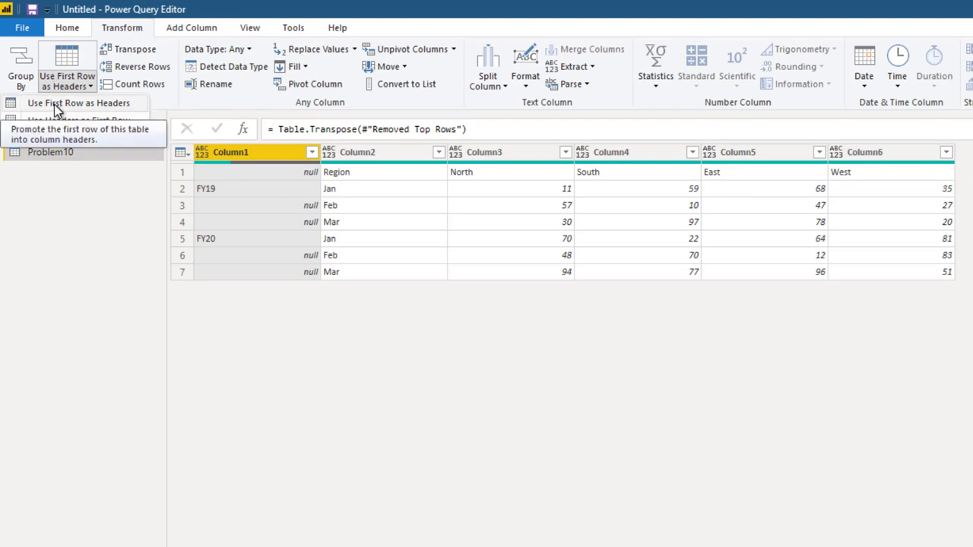
click(78, 102)
text(Month)
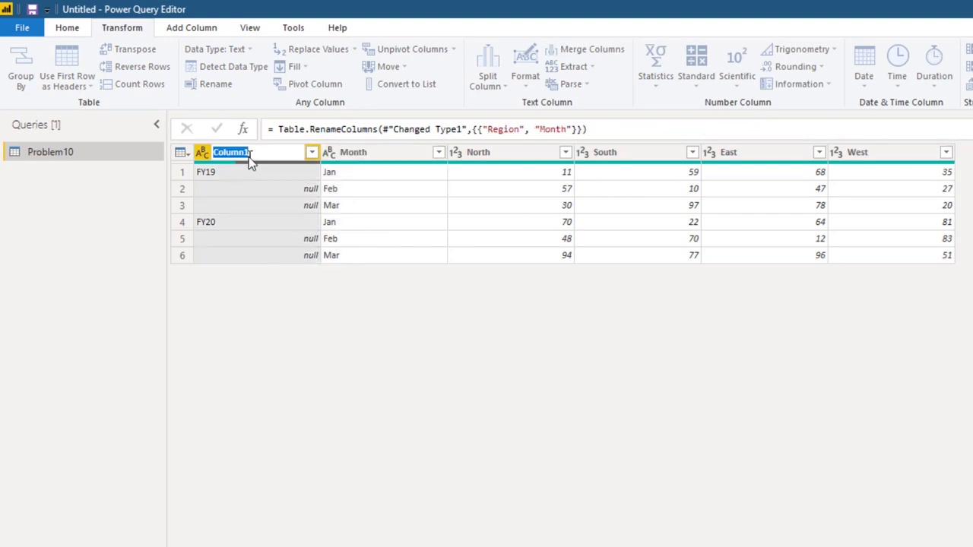
Rename Column1 to FY, fill FY19/FY20 down, and unpivot all columns except FY and Month
text(FY)
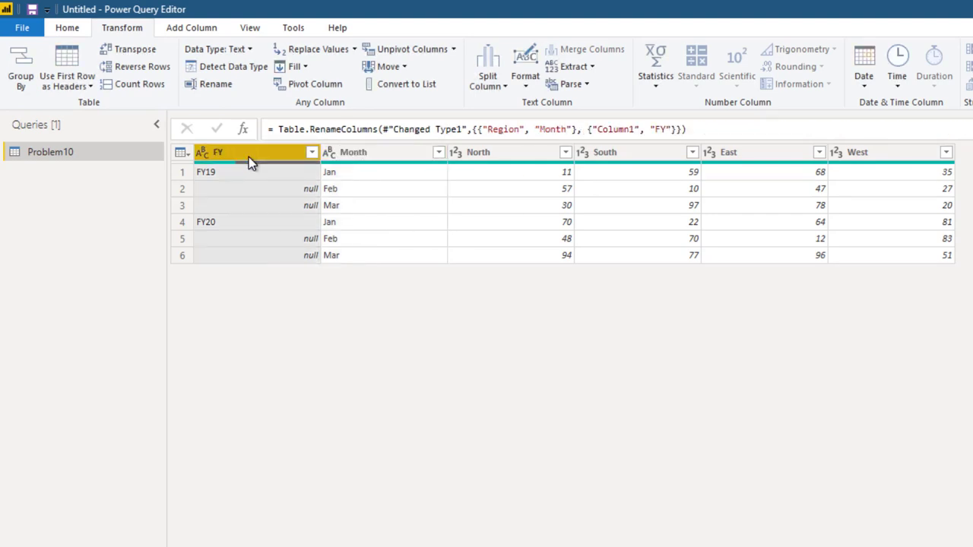
mouse_move(272, 160)
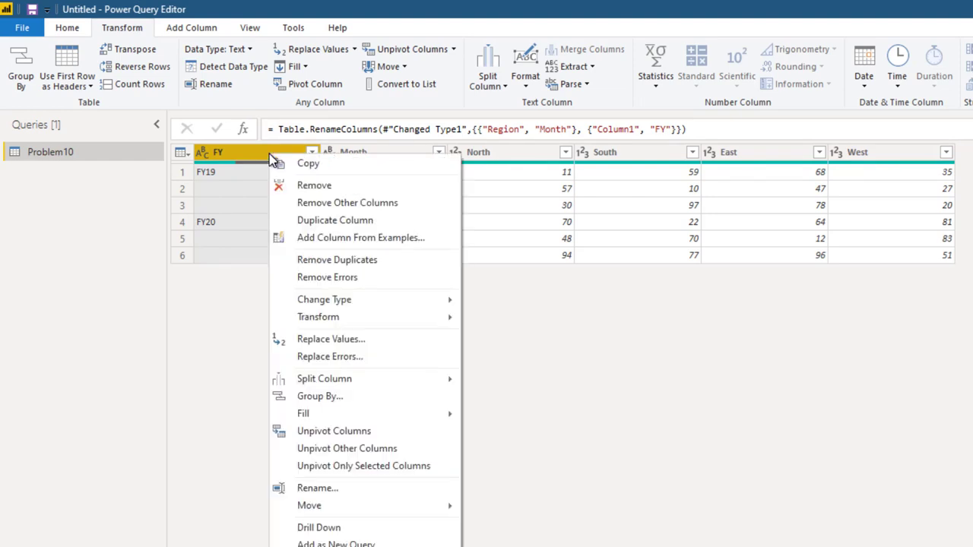
mouse_move(302, 412)
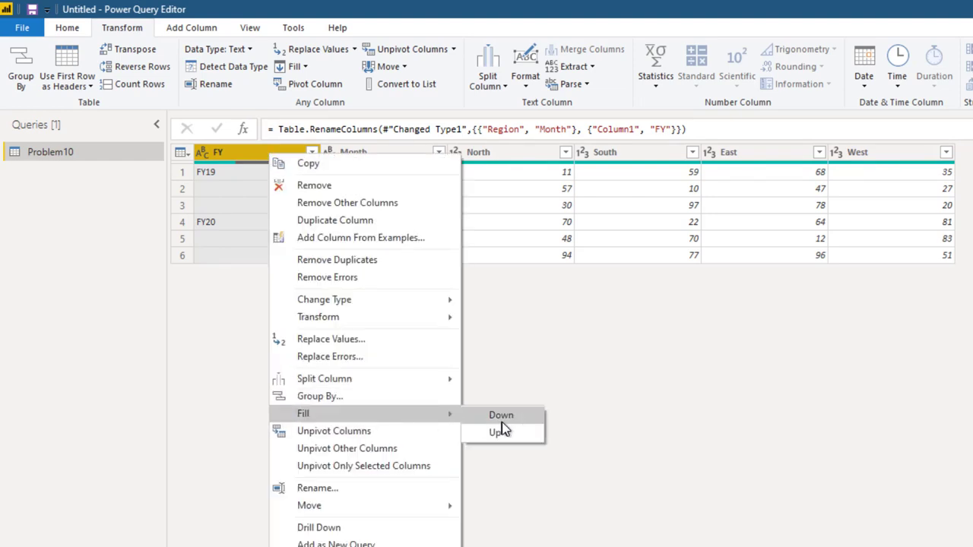
click(501, 415)
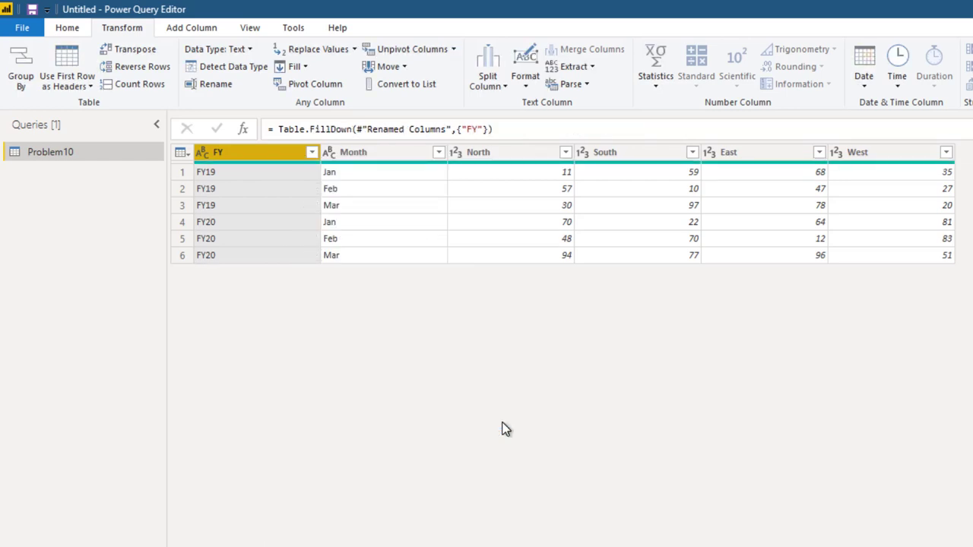
mouse_move(530, 177)
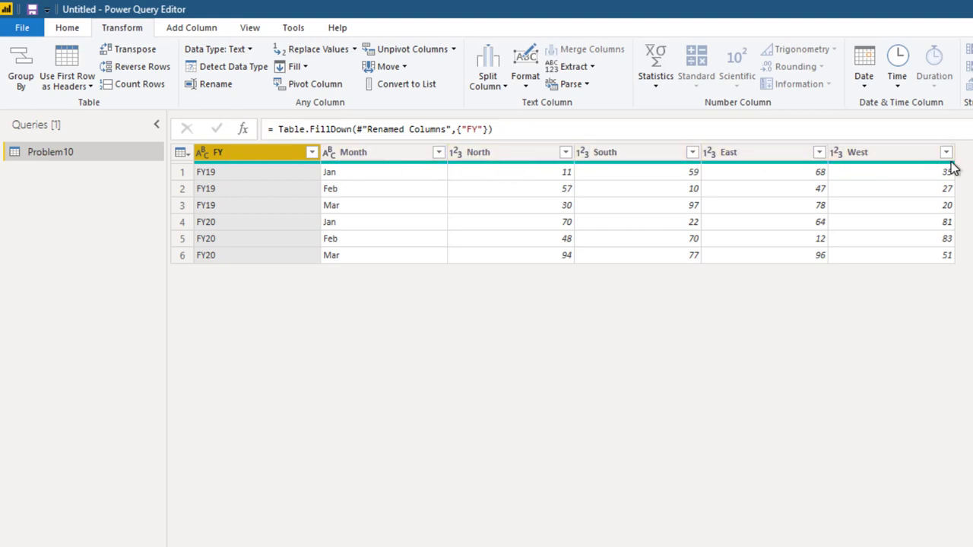
click(479, 152)
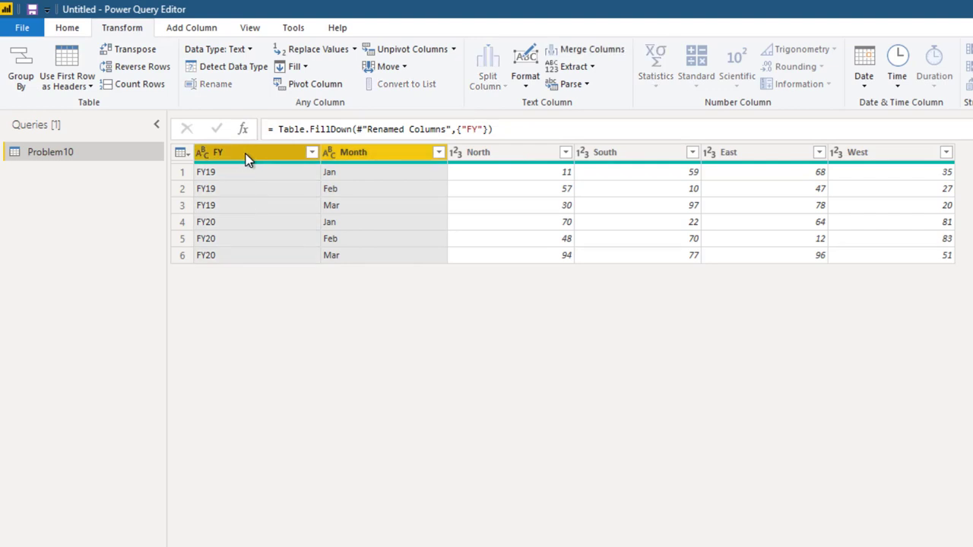
right_click(250, 152)
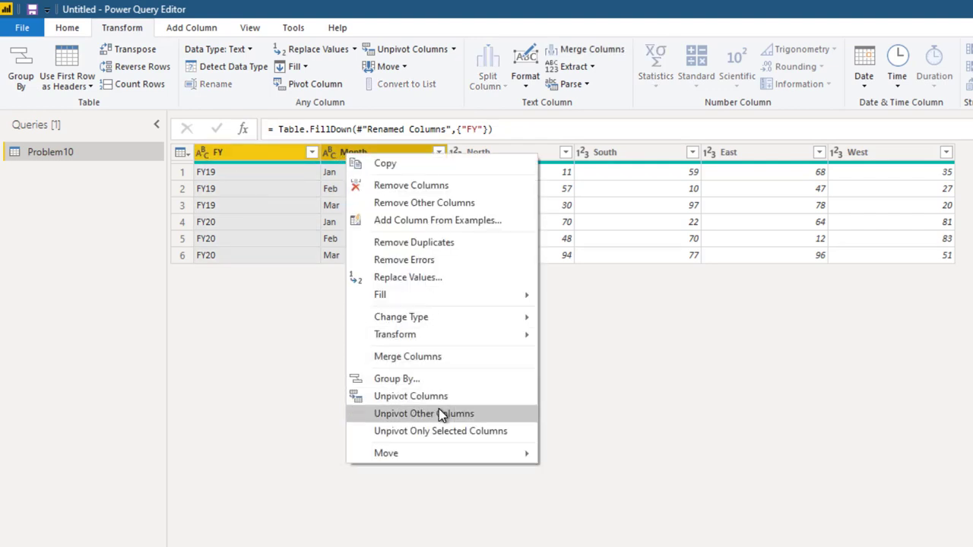
click(424, 413)
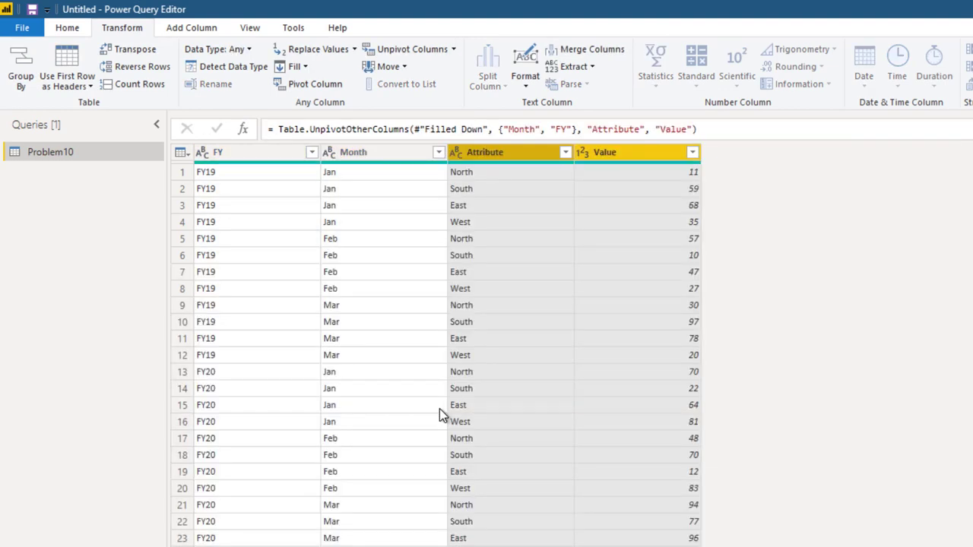